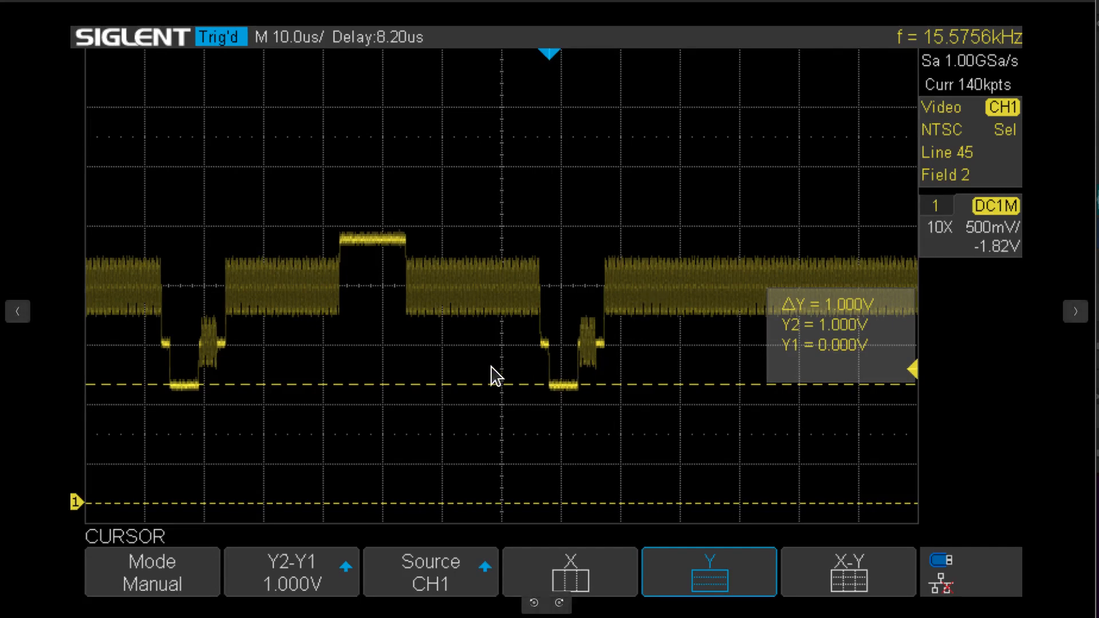
mouse_move(590, 466)
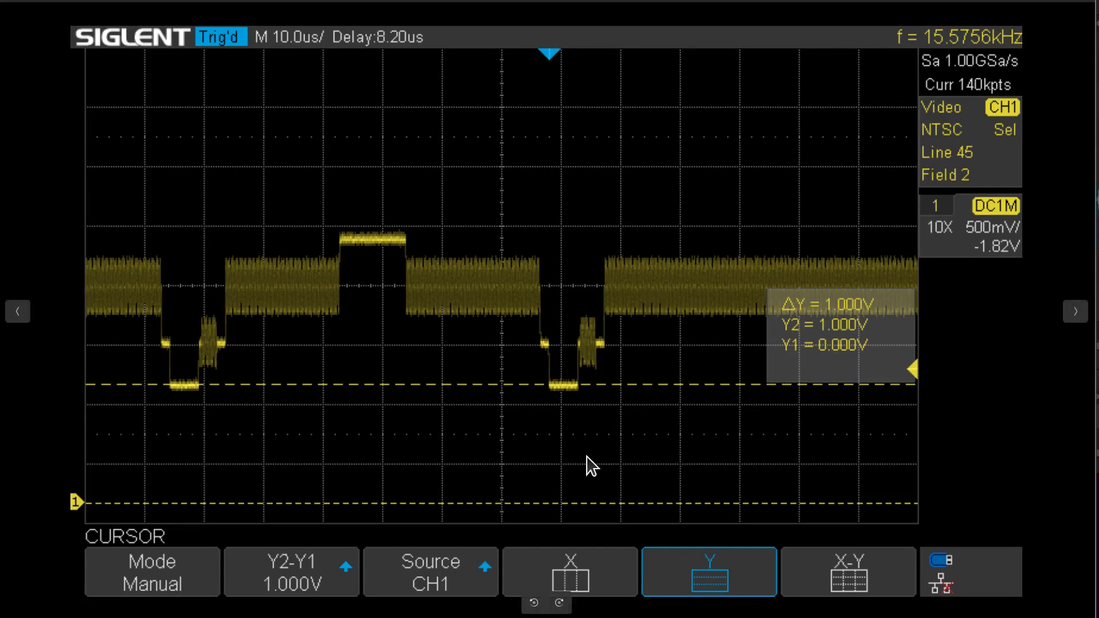
mouse_move(508, 403)
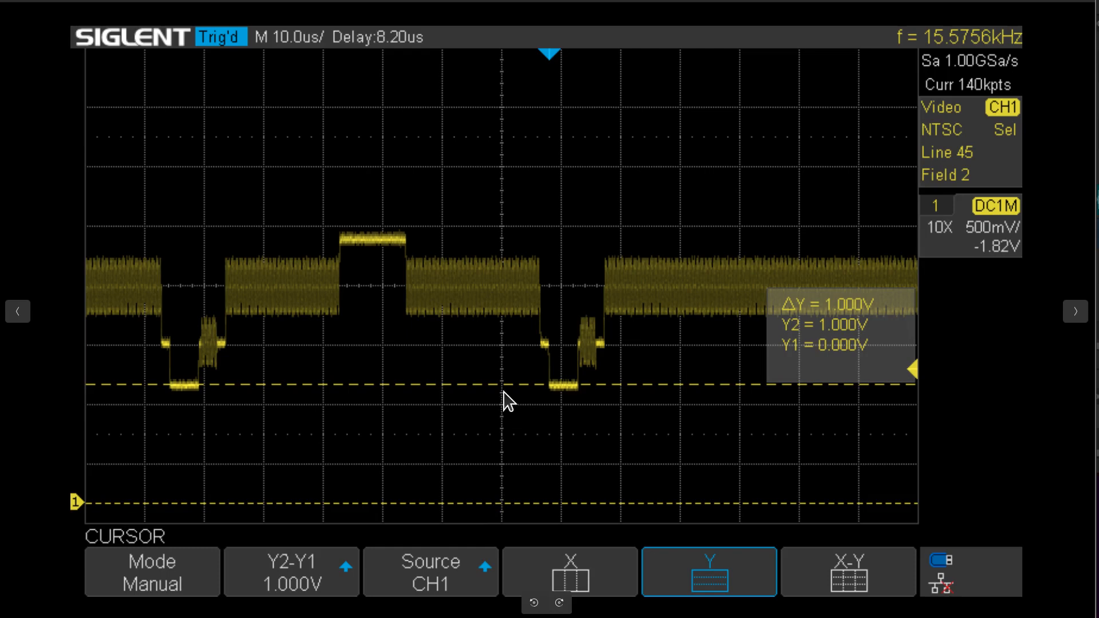
mouse_move(144, 494)
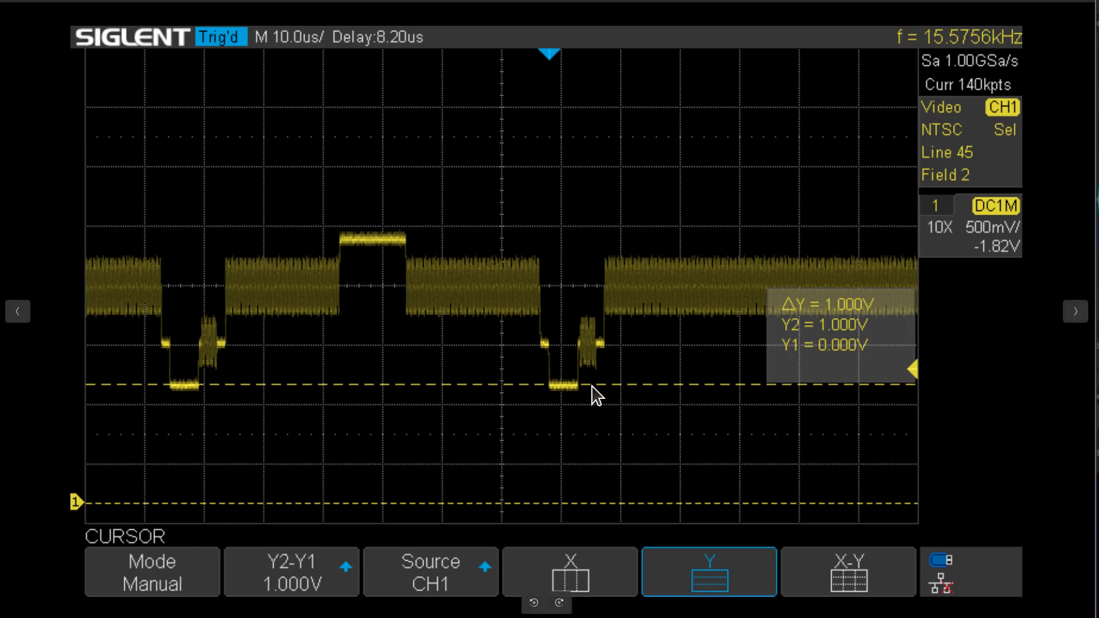
mouse_move(184, 391)
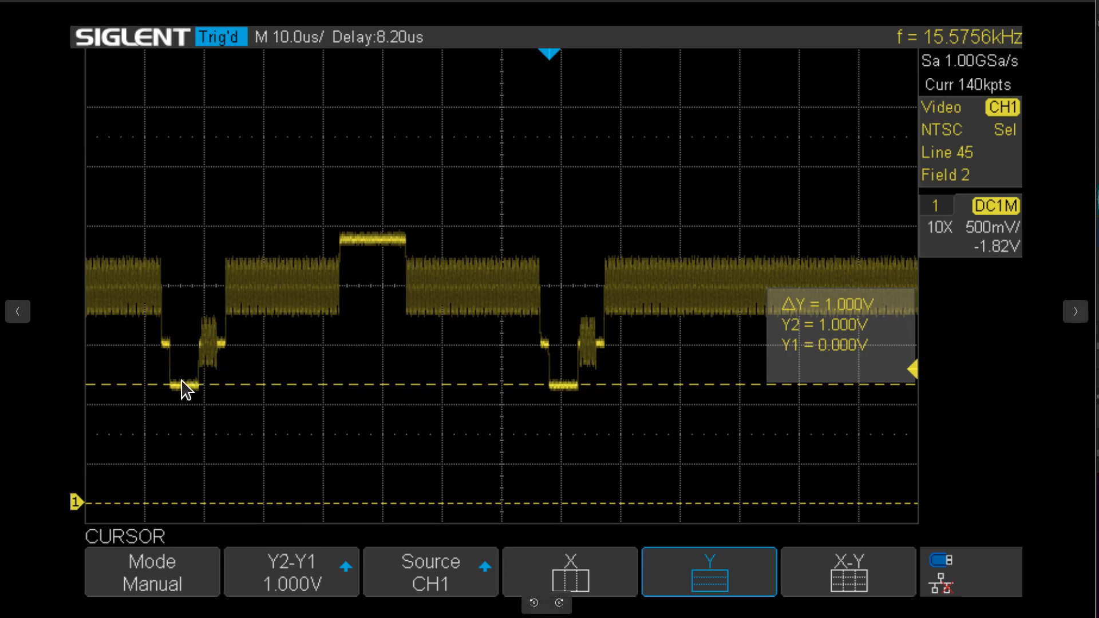
mouse_move(630, 502)
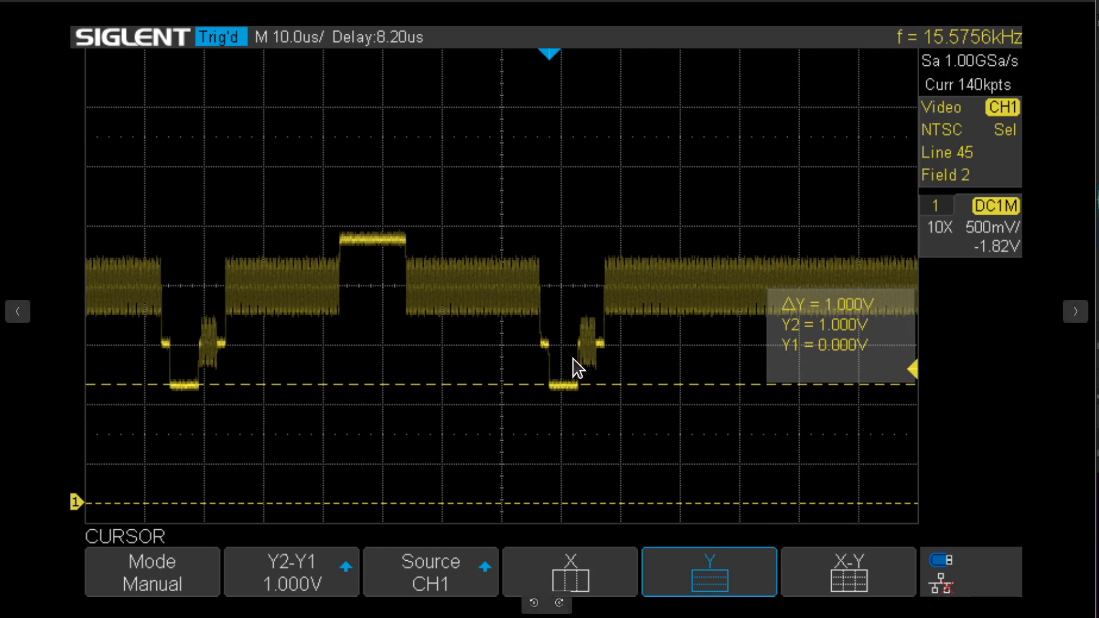
mouse_move(575, 473)
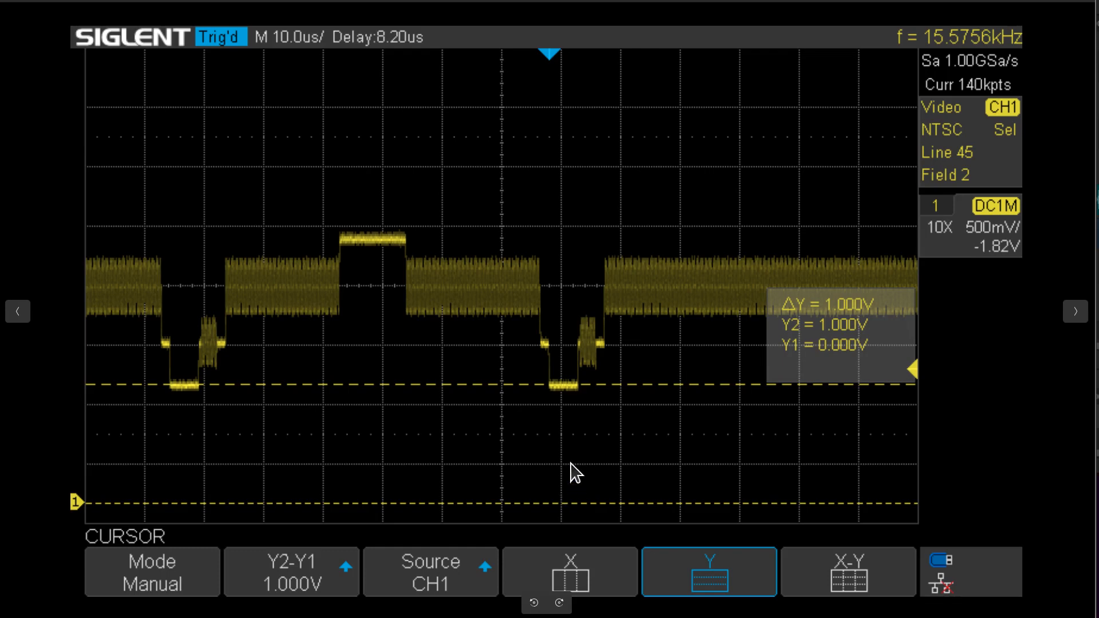
mouse_move(575, 409)
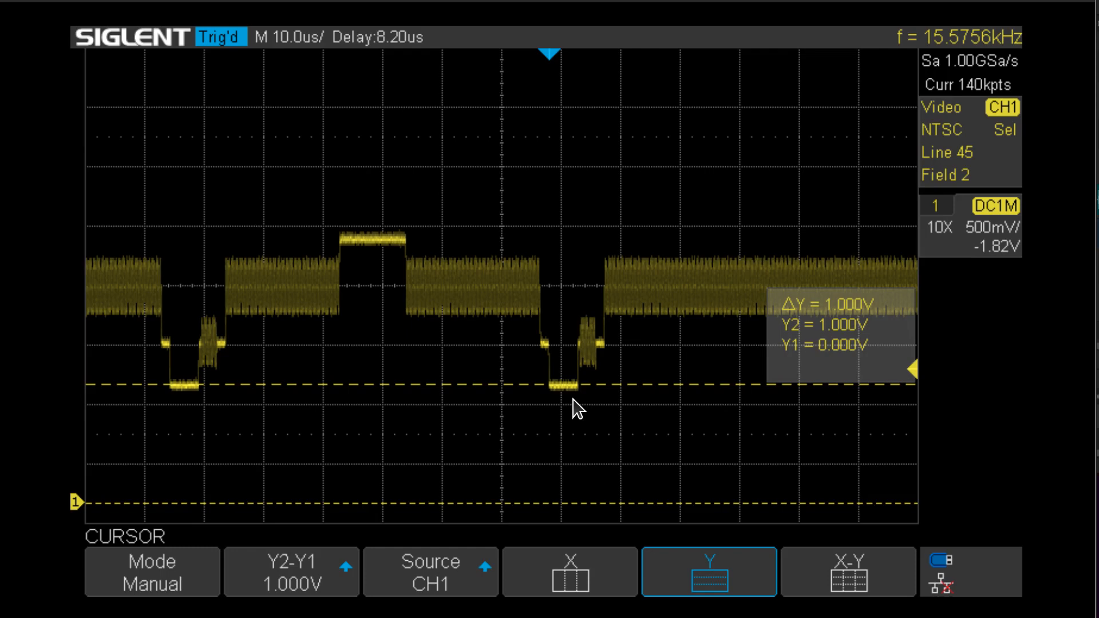
mouse_move(211, 413)
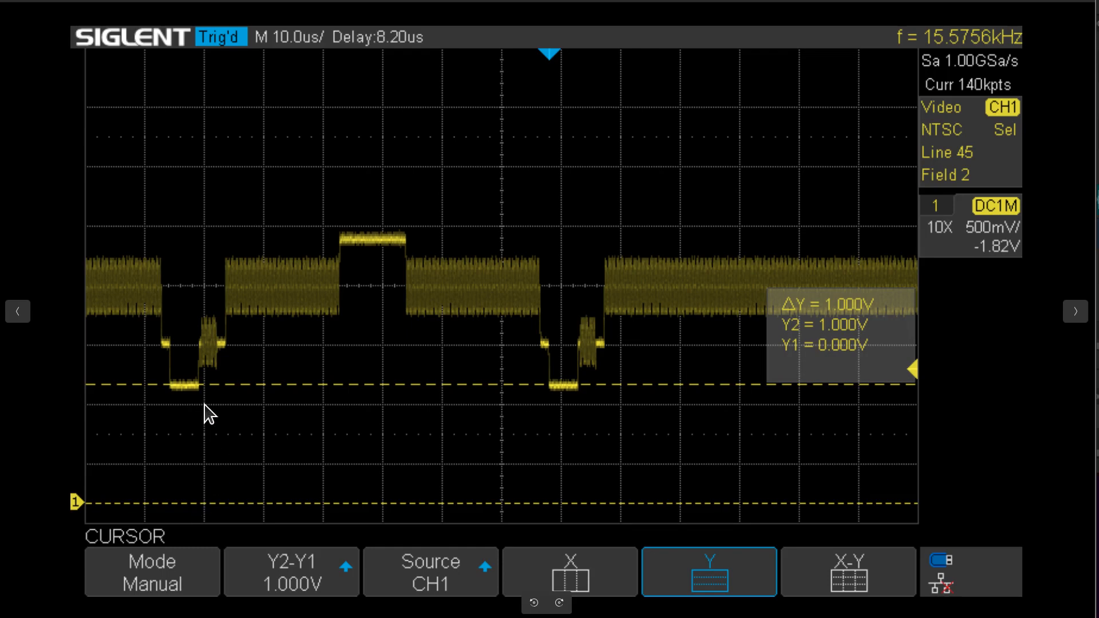
mouse_move(573, 381)
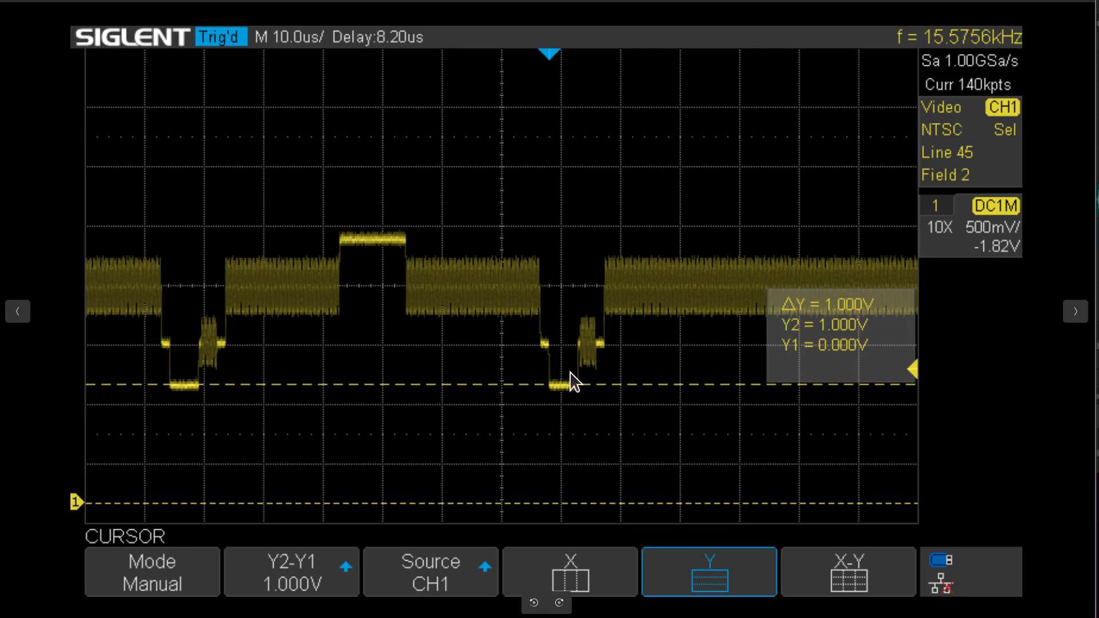
mouse_move(574, 275)
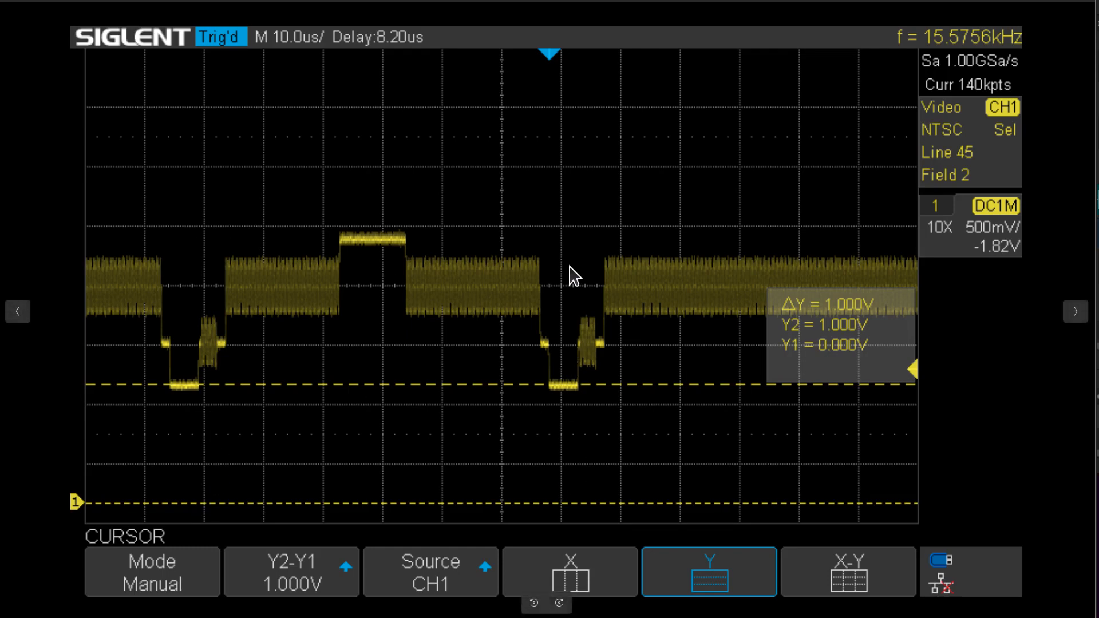
mouse_move(491, 249)
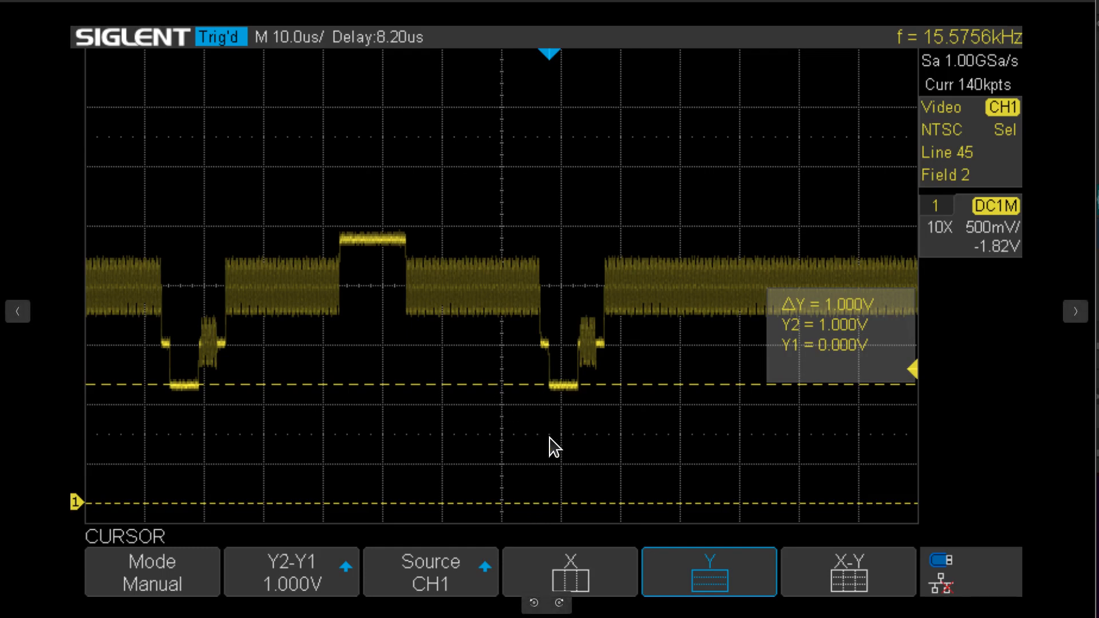
mouse_move(554, 410)
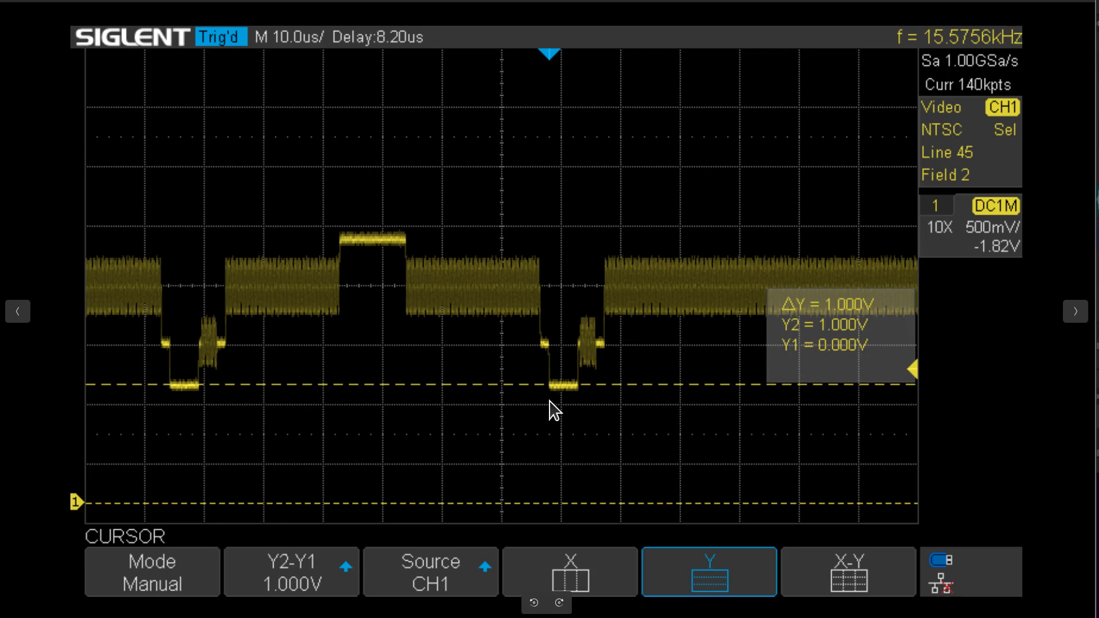
mouse_move(666, 455)
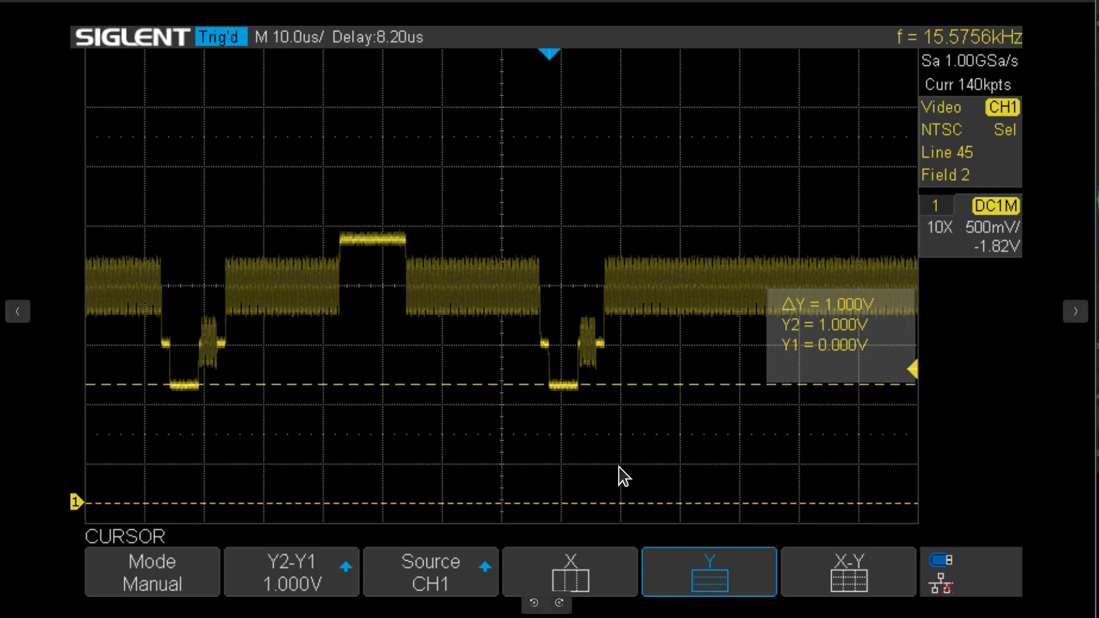
mouse_move(1093, 446)
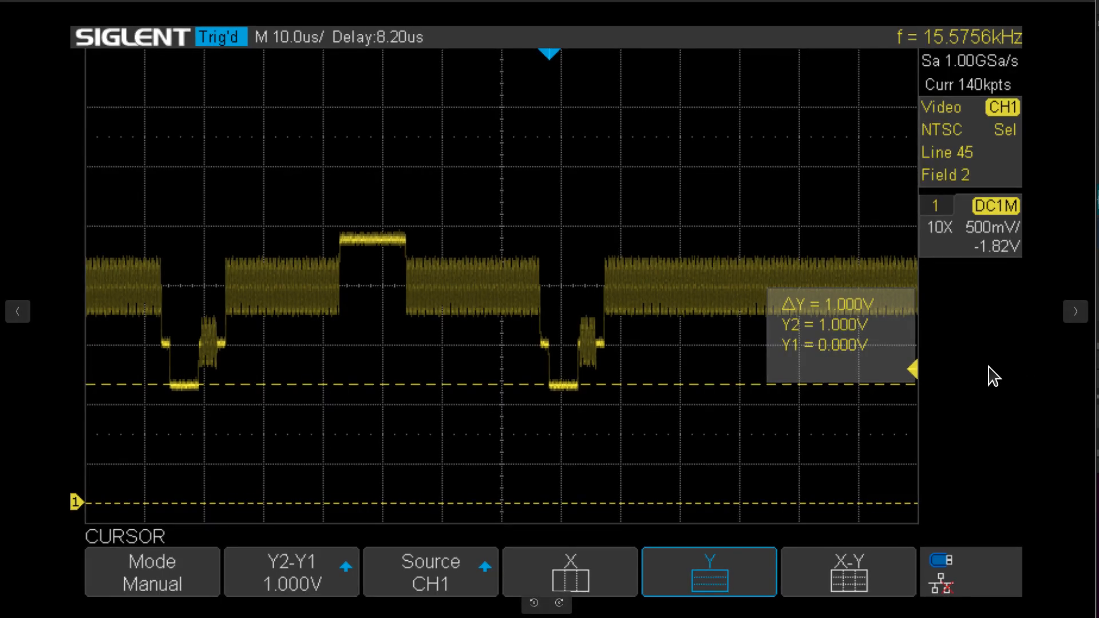
mouse_move(550, 481)
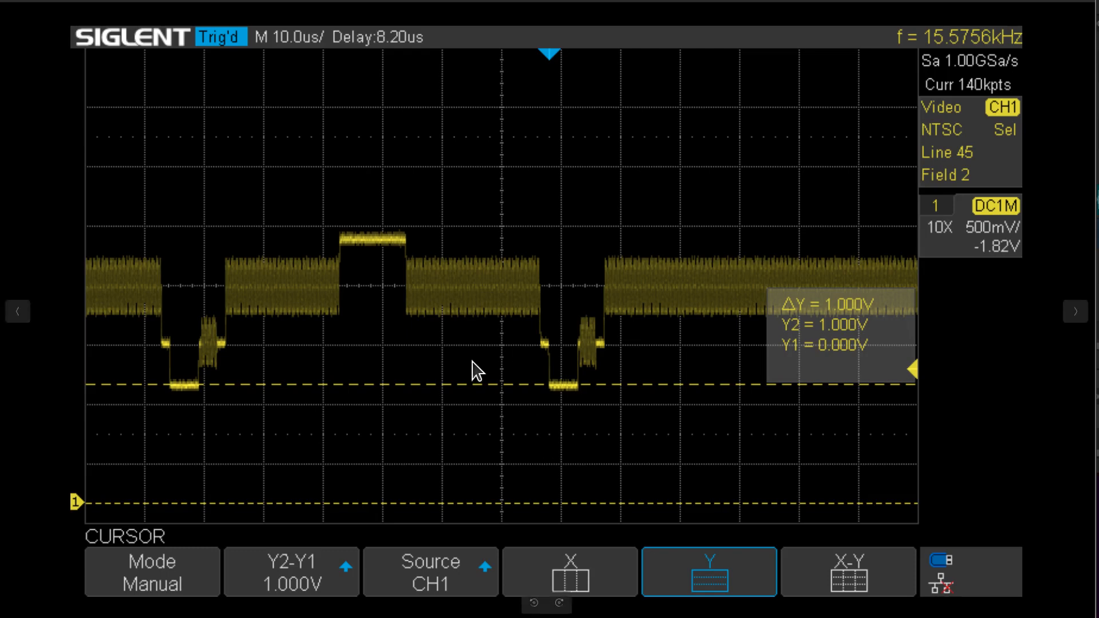
mouse_move(500, 432)
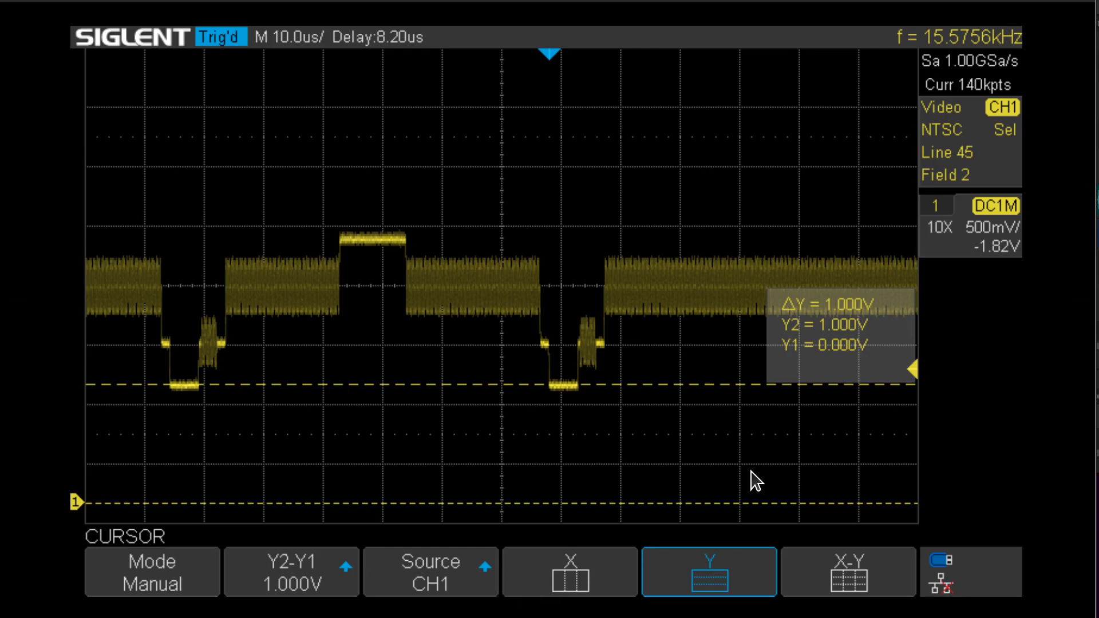
mouse_move(607, 411)
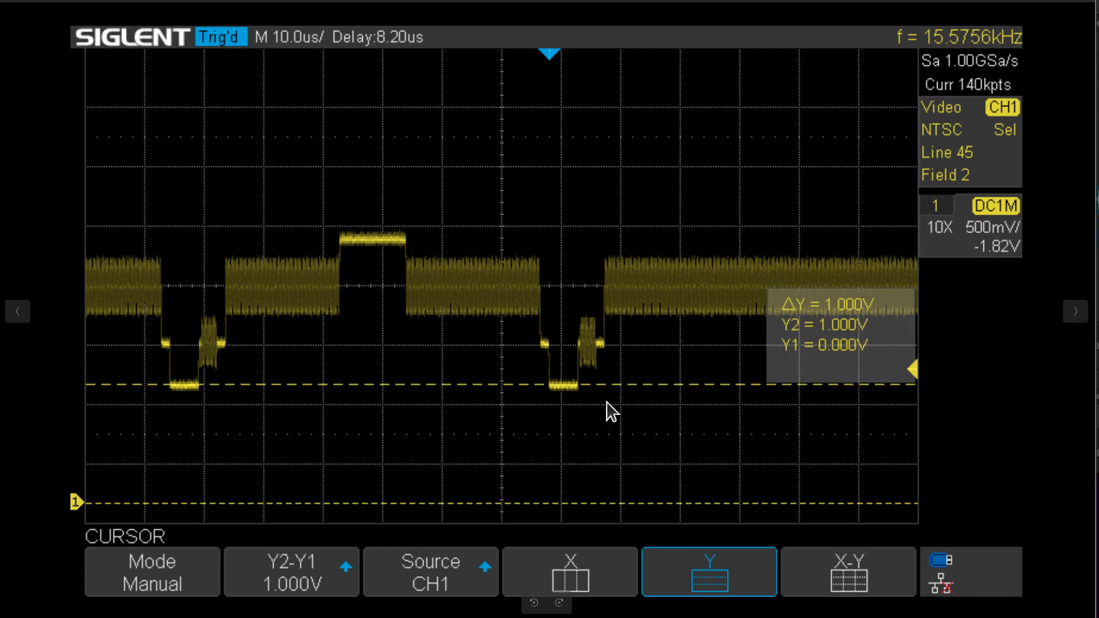
mouse_move(708, 288)
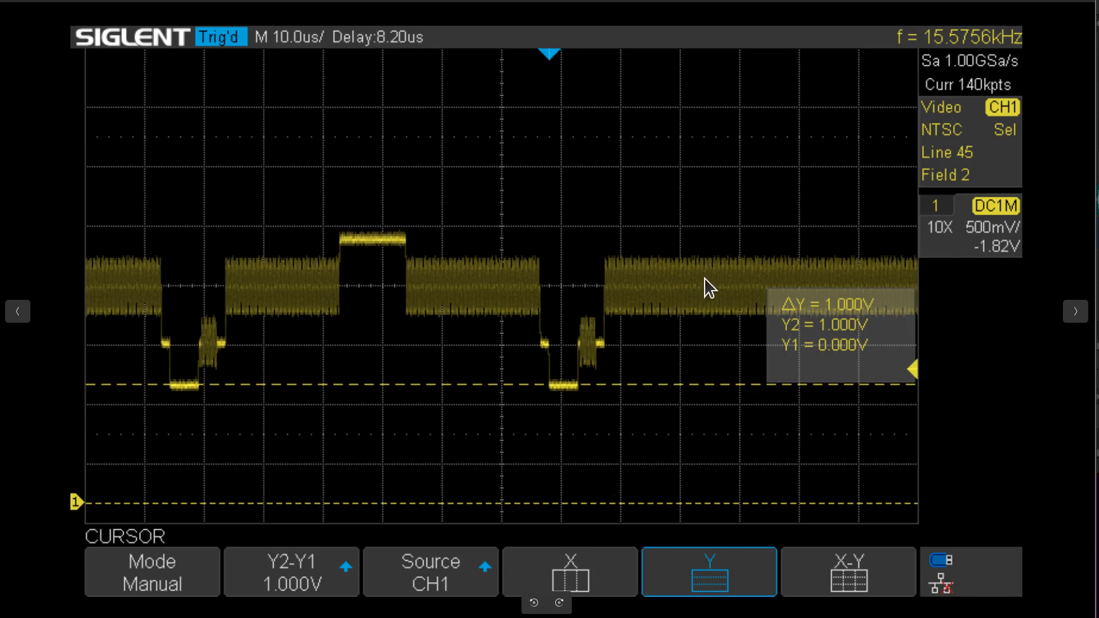
mouse_move(714, 290)
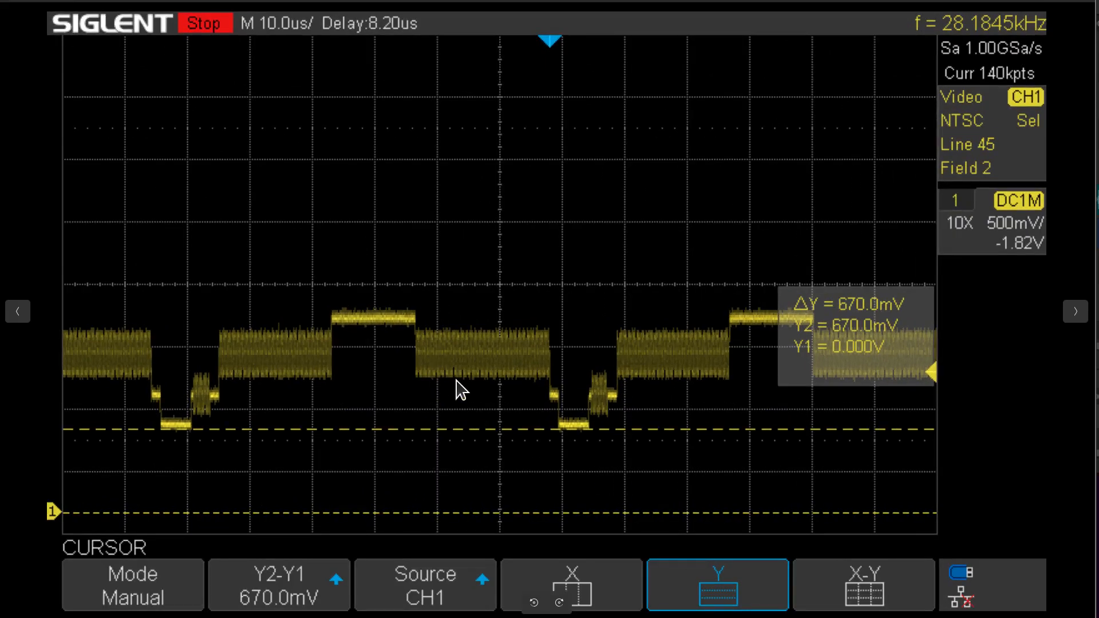
mouse_move(652, 450)
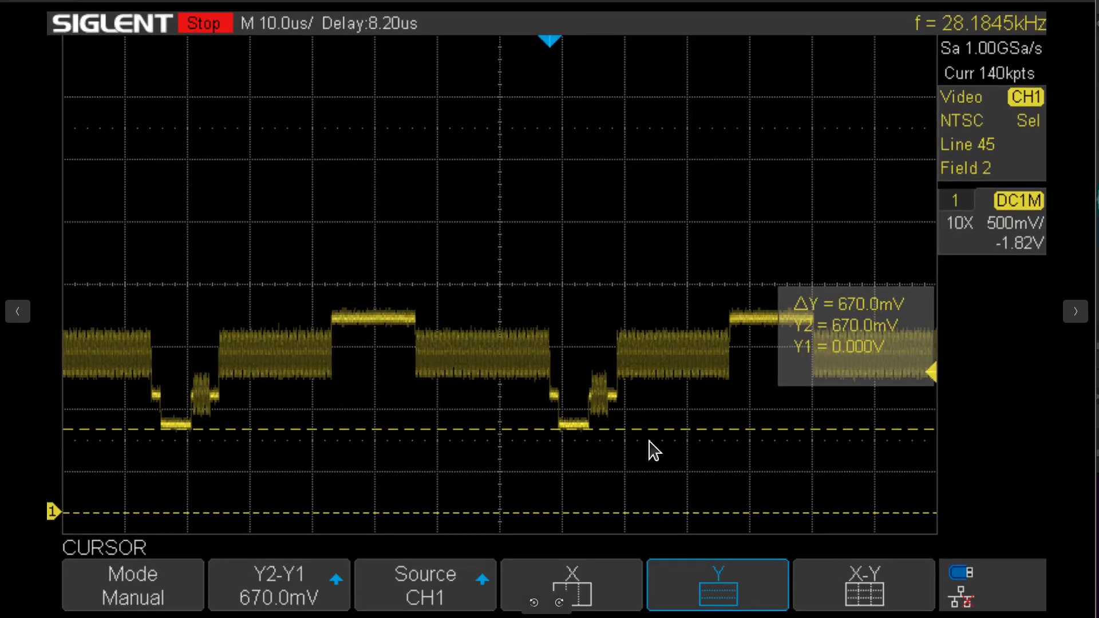
mouse_move(582, 522)
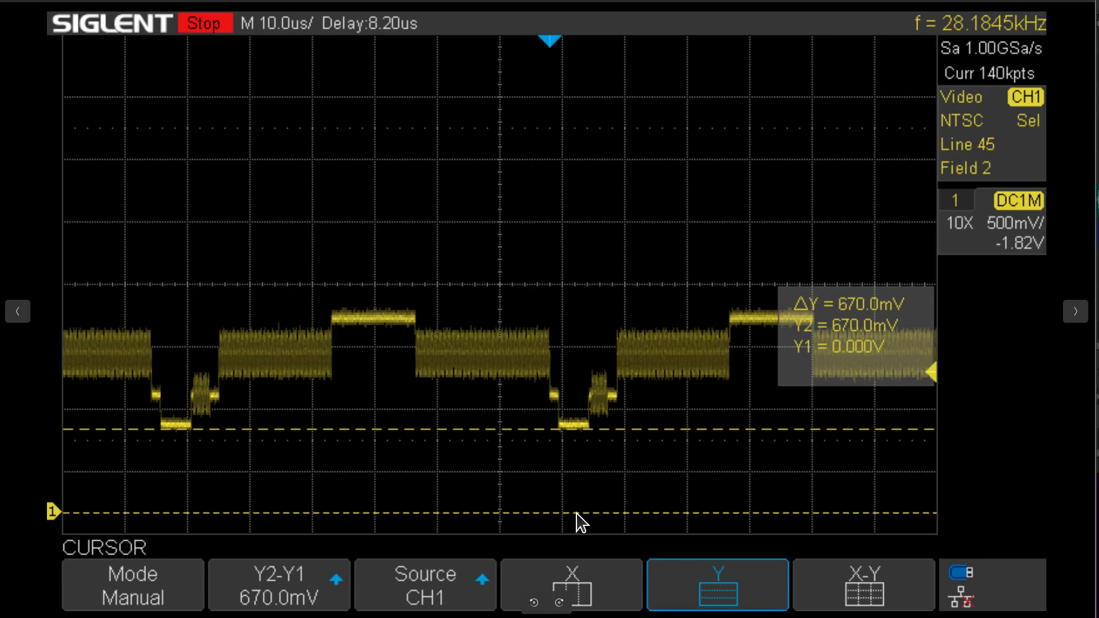
mouse_move(580, 441)
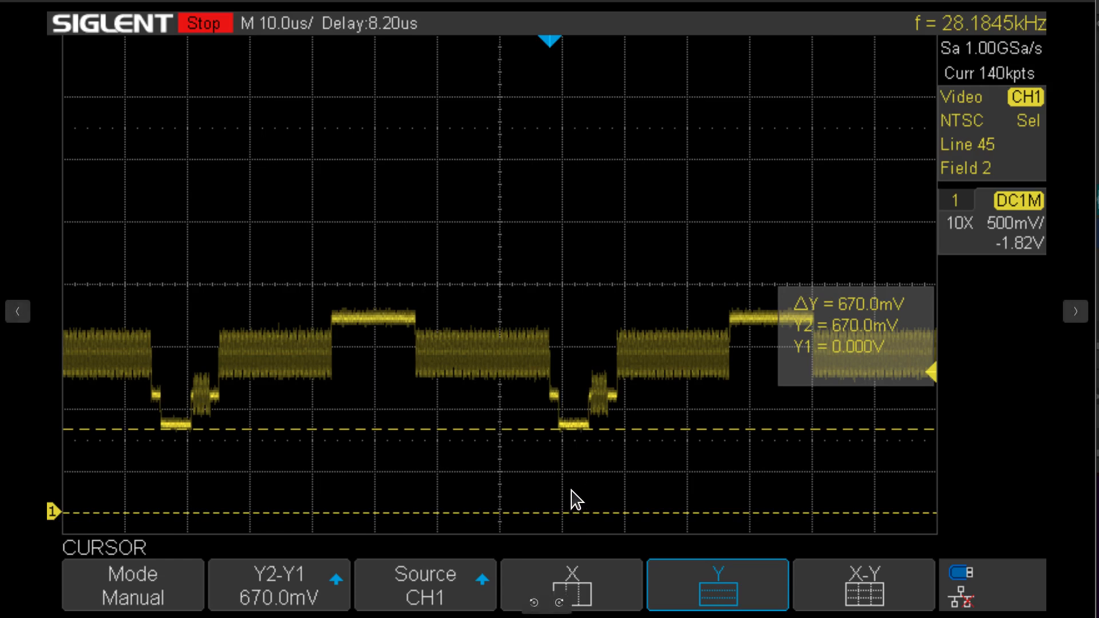
mouse_move(888, 279)
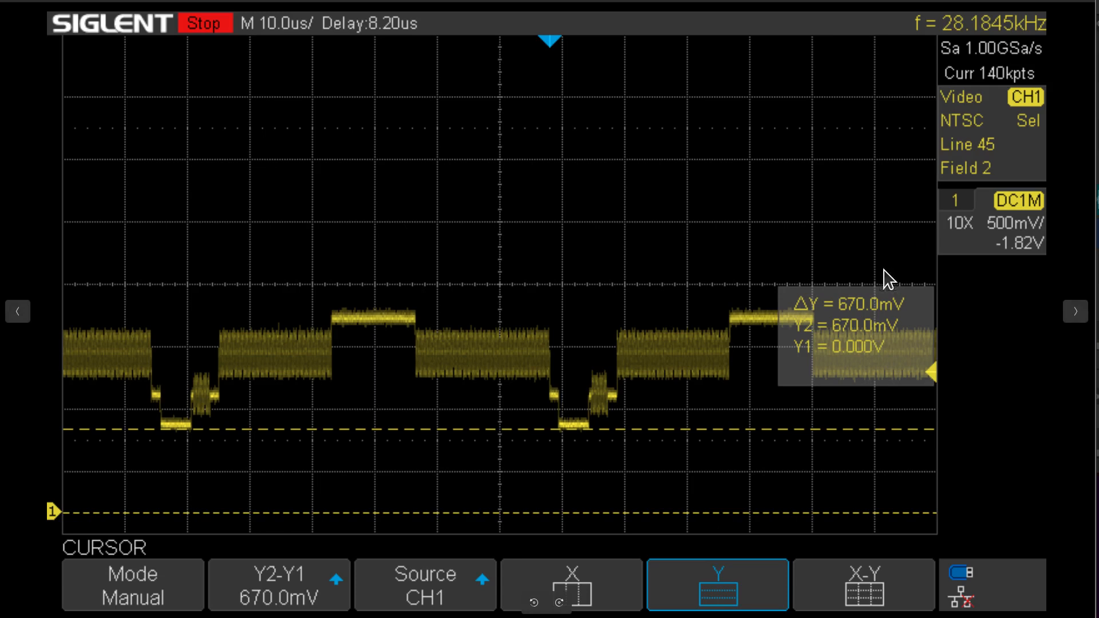
mouse_move(871, 303)
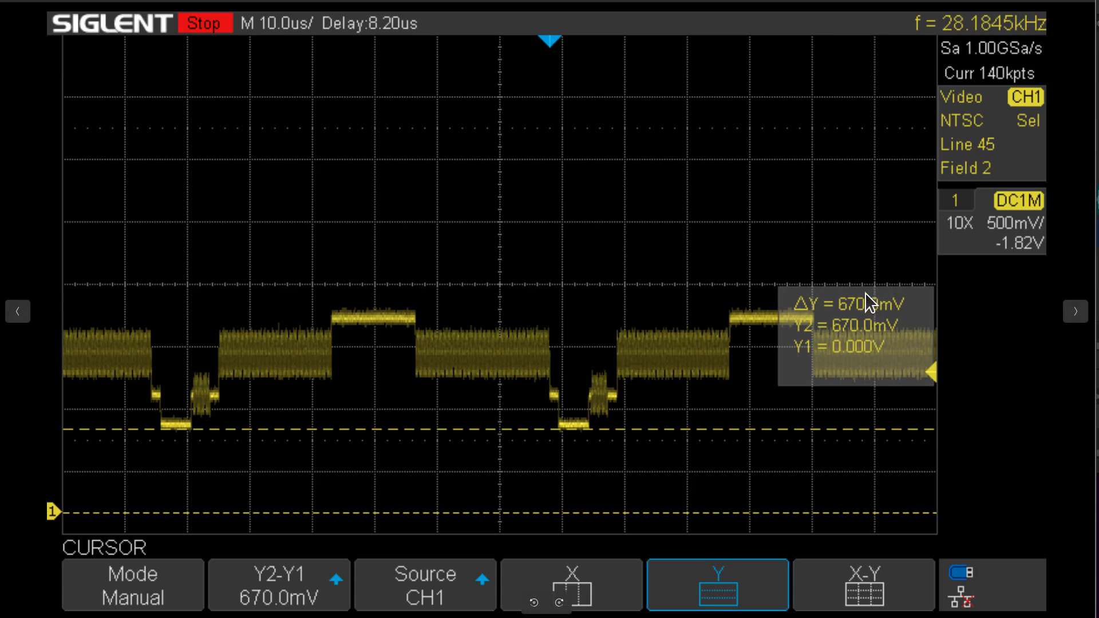
mouse_move(415, 391)
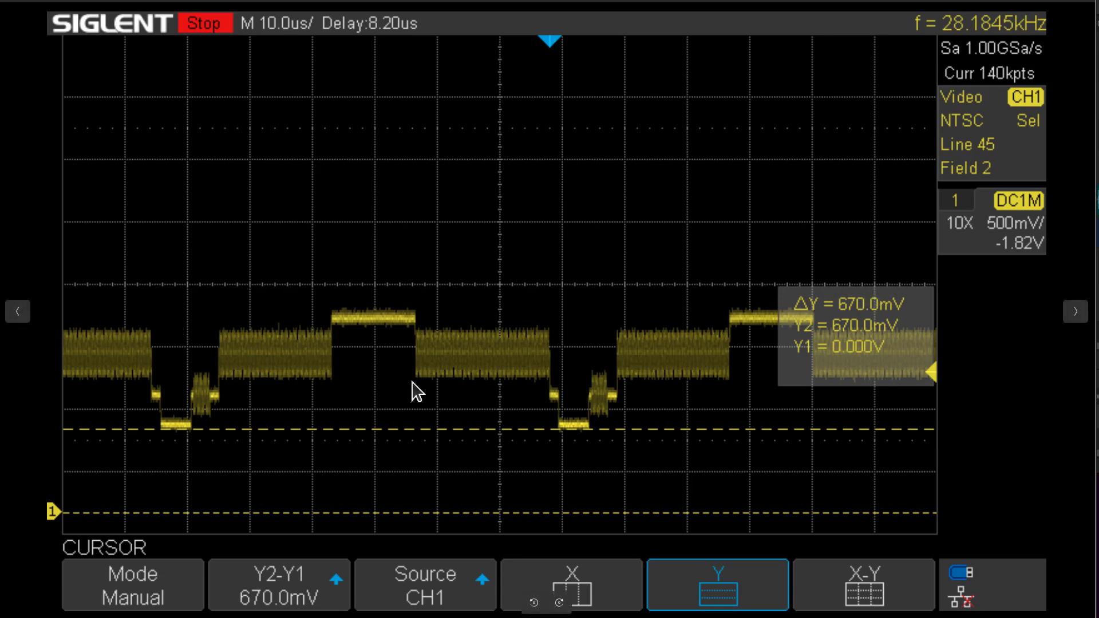
mouse_move(709, 372)
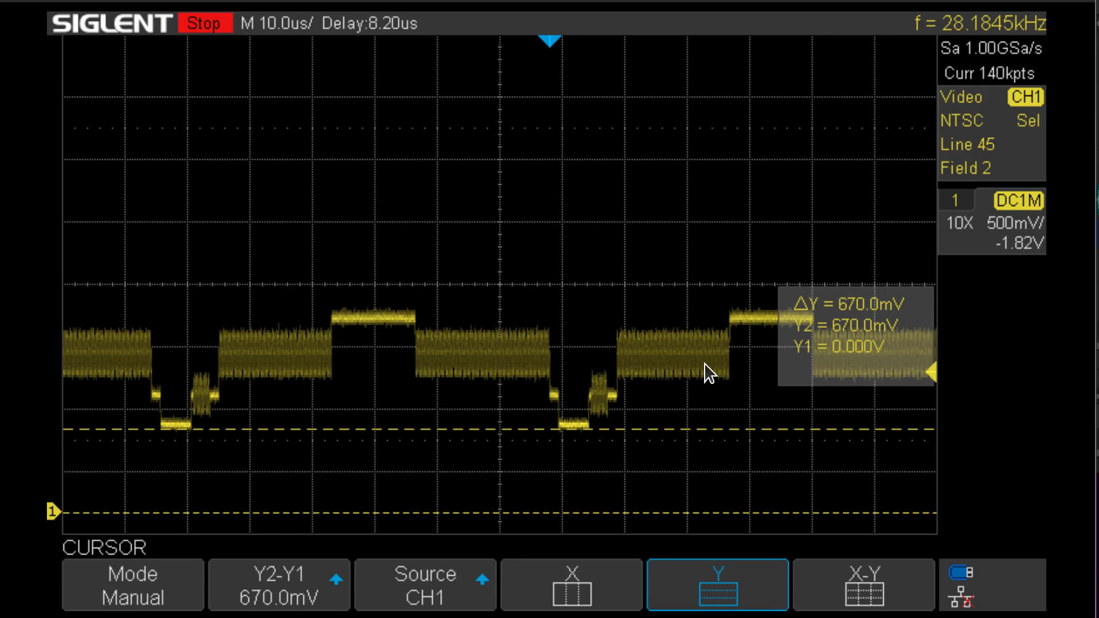
mouse_move(434, 340)
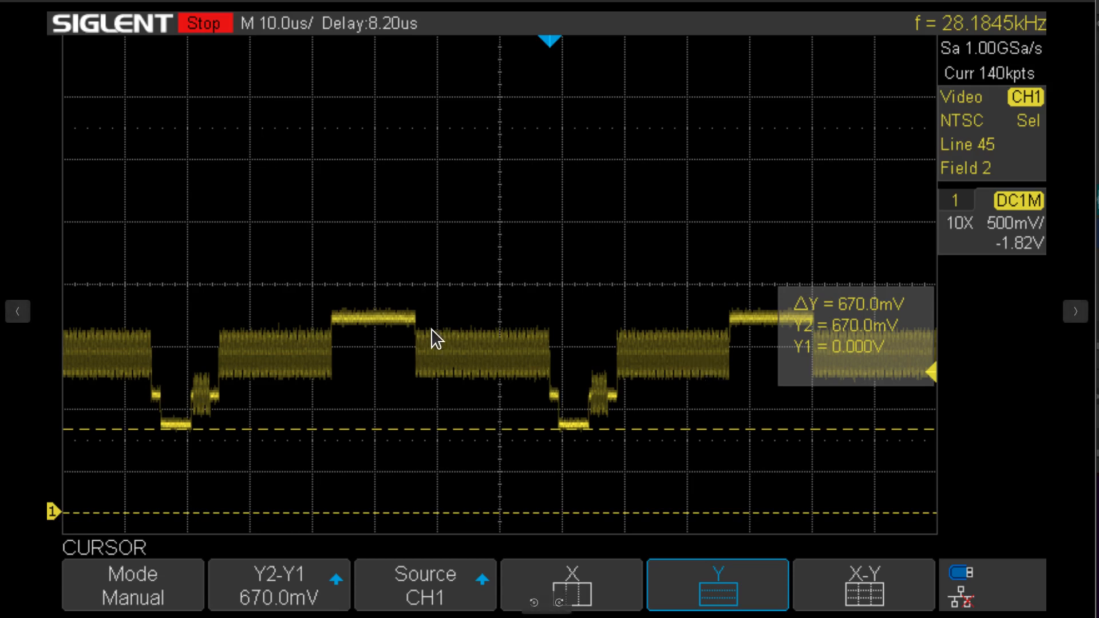
mouse_move(694, 344)
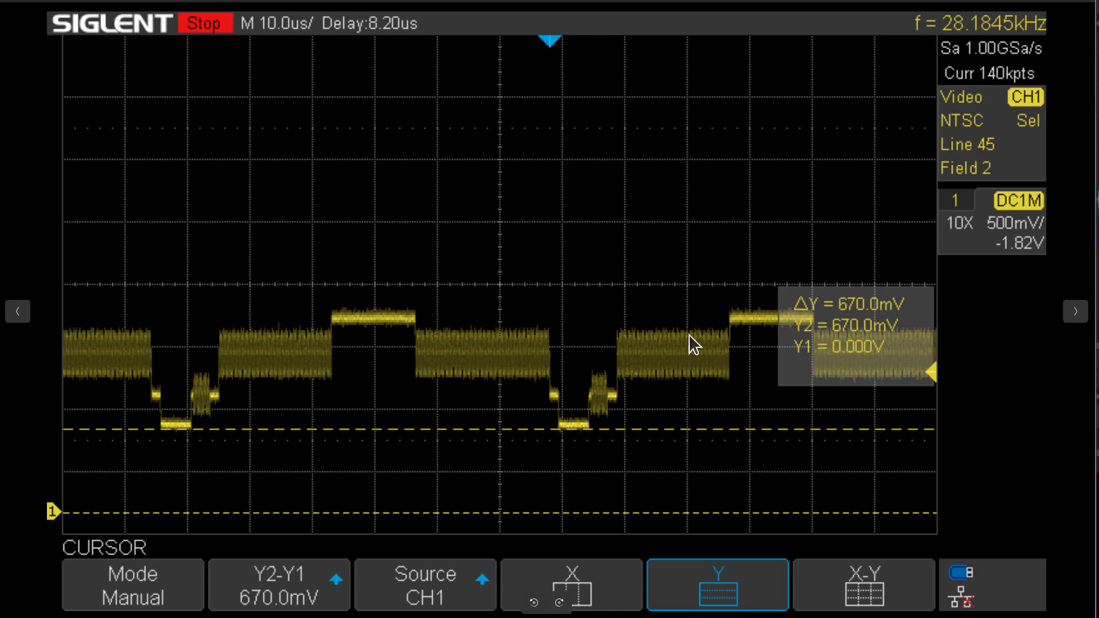
mouse_move(664, 414)
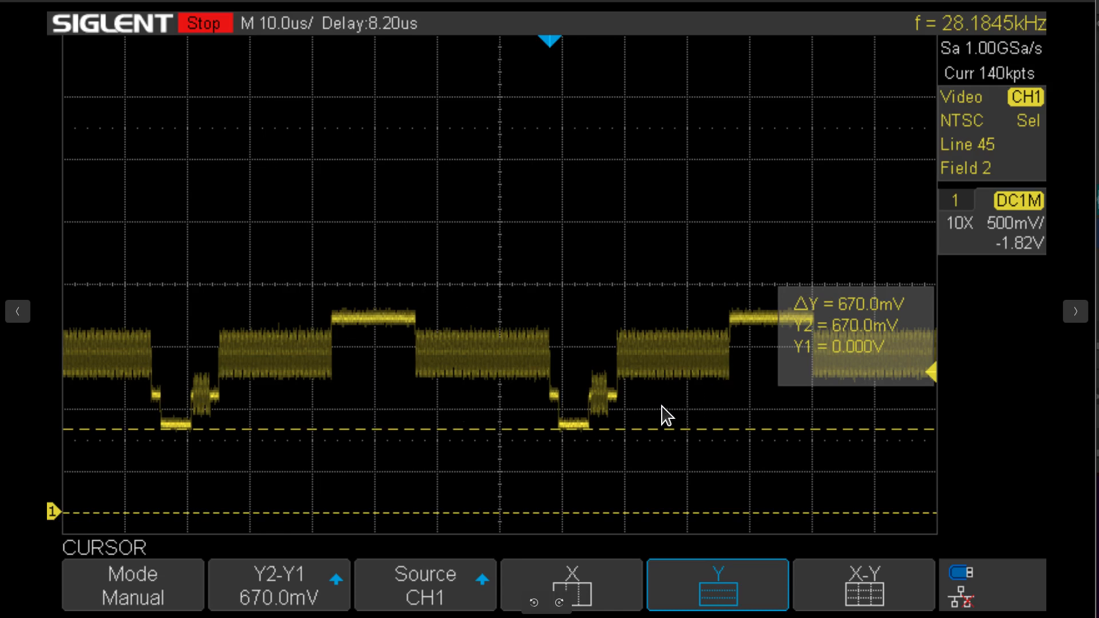
mouse_move(605, 387)
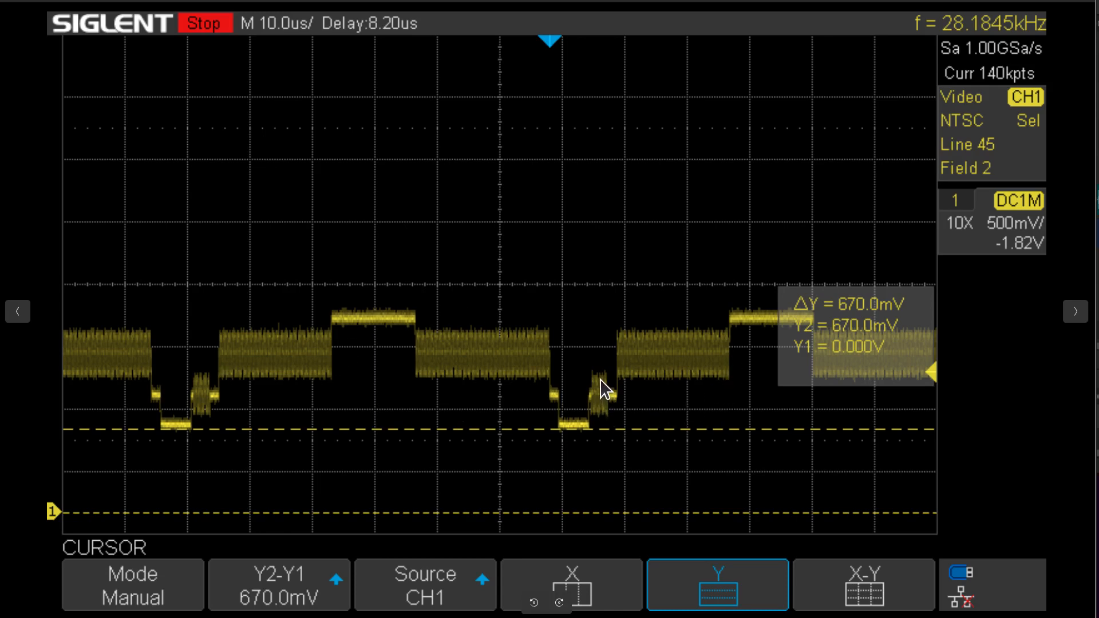
mouse_move(606, 421)
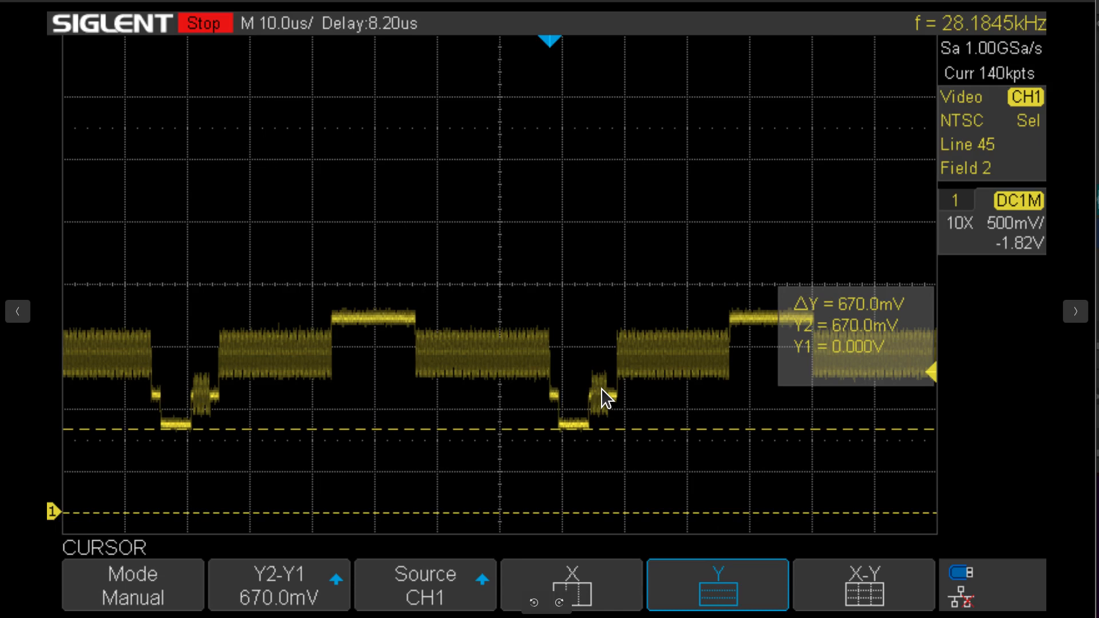
mouse_move(638, 390)
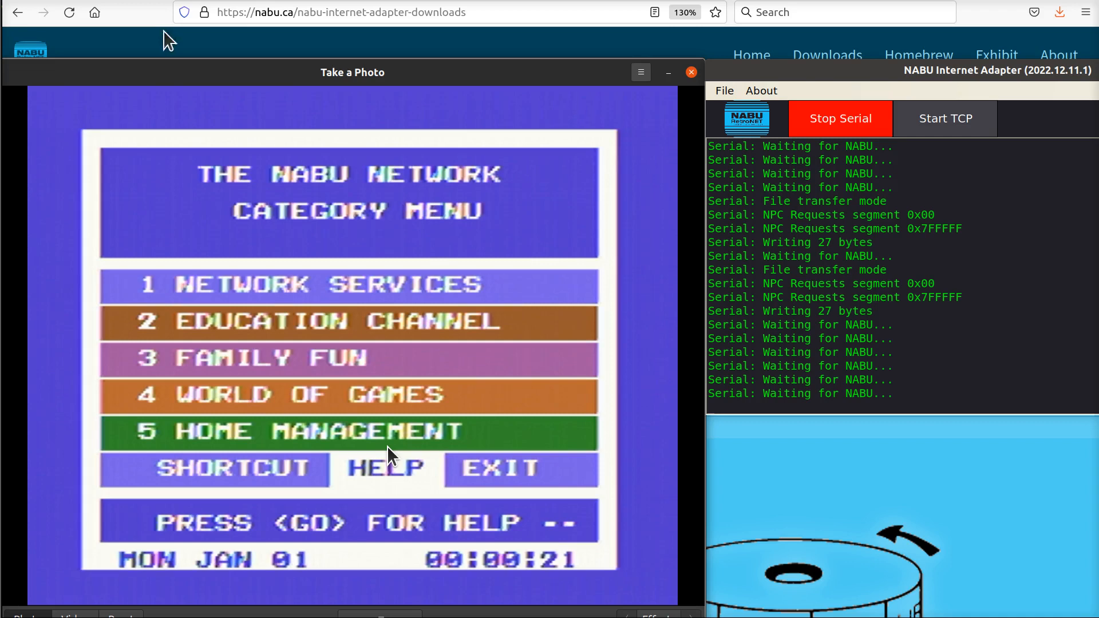
mouse_move(491, 336)
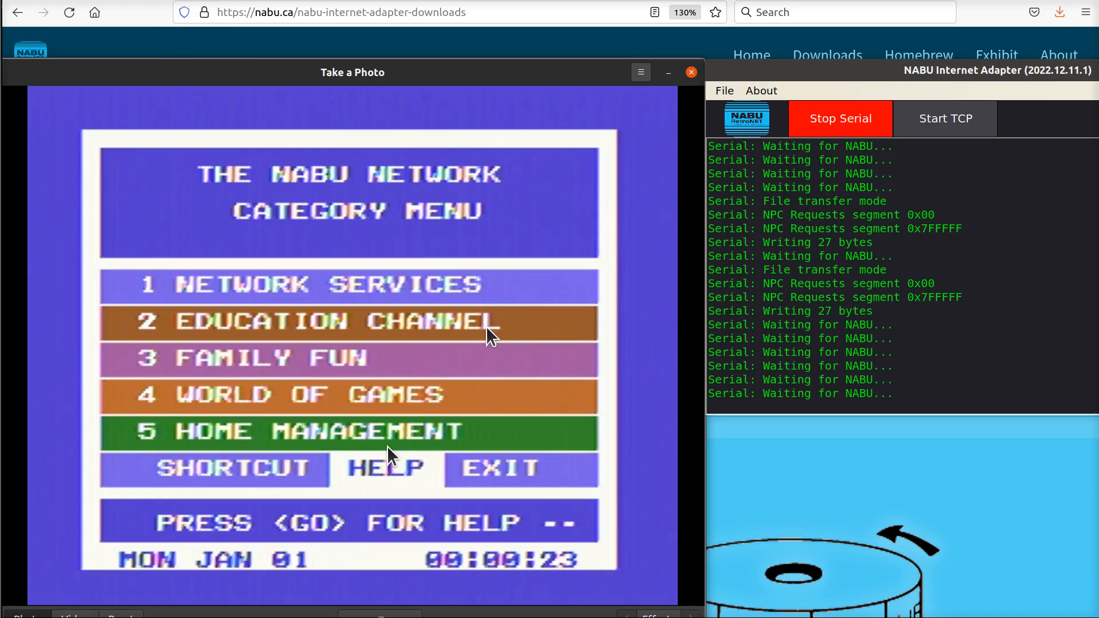
mouse_move(391, 456)
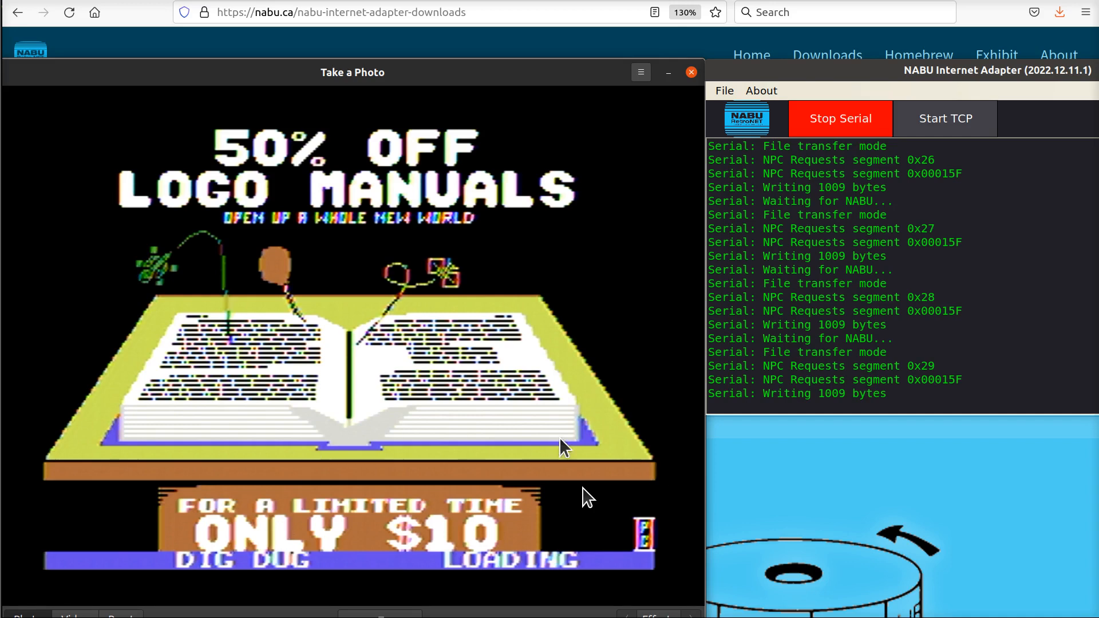
mouse_move(585, 497)
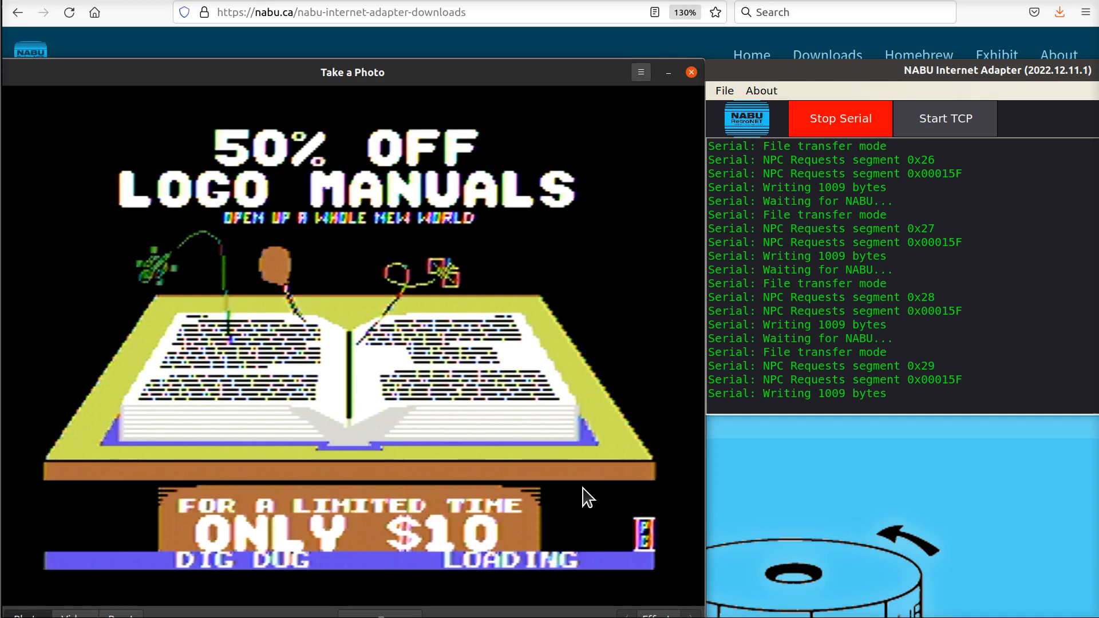